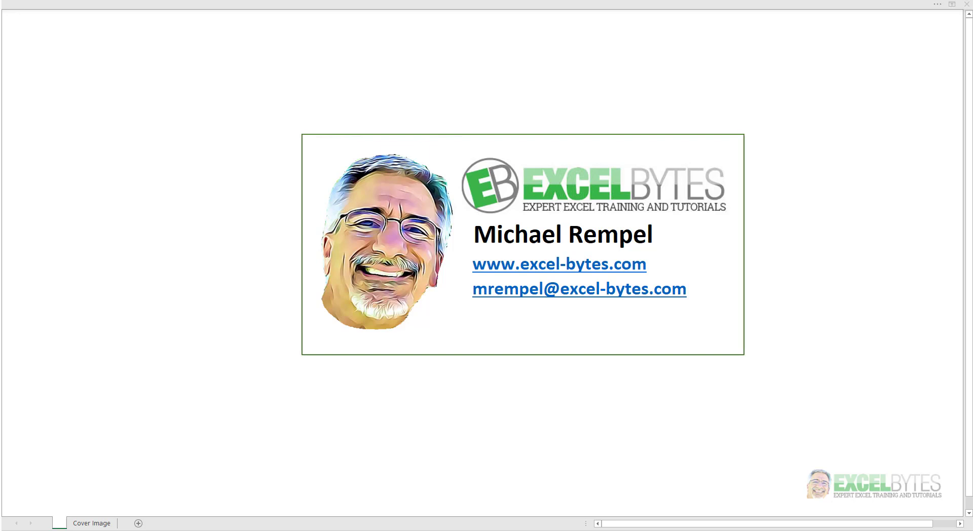
Leave the title card to show Sheet1's formatted Detroit sales table.
click(94, 523)
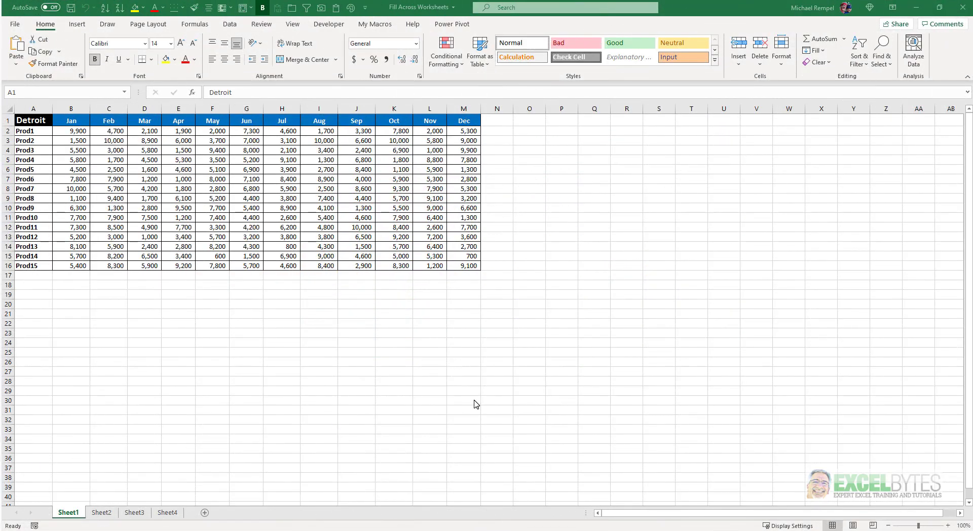
mouse_move(243, 383)
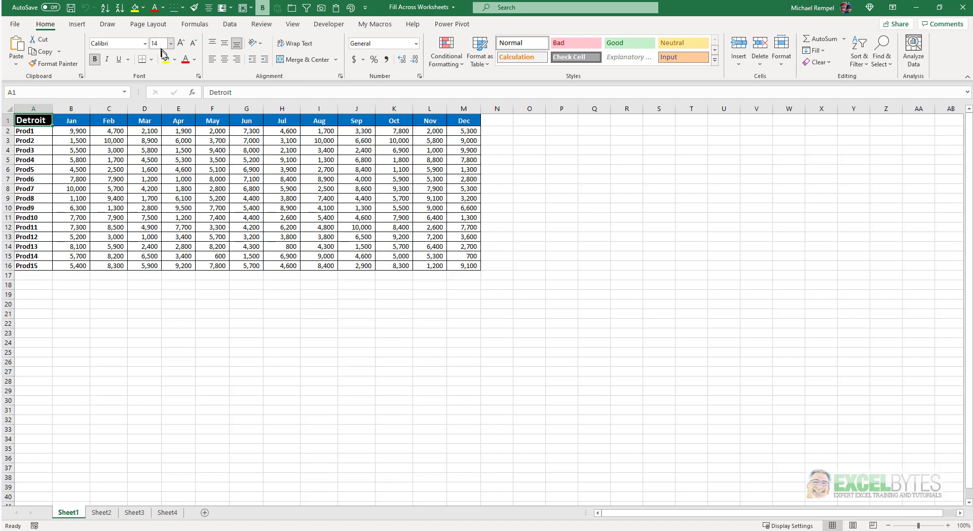
Review the Detroit table's formatting, then view Sheet2's plain Cleveland table.
click(71, 120)
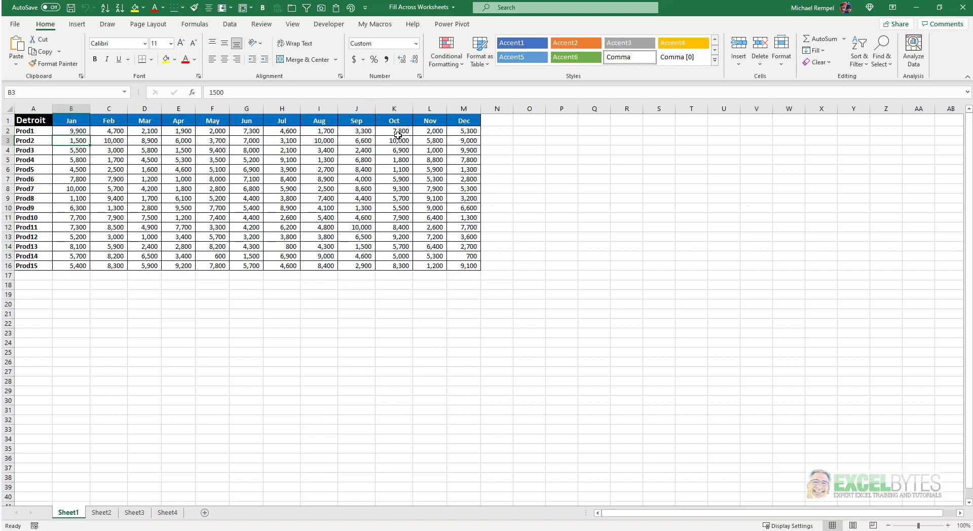
mouse_move(215, 183)
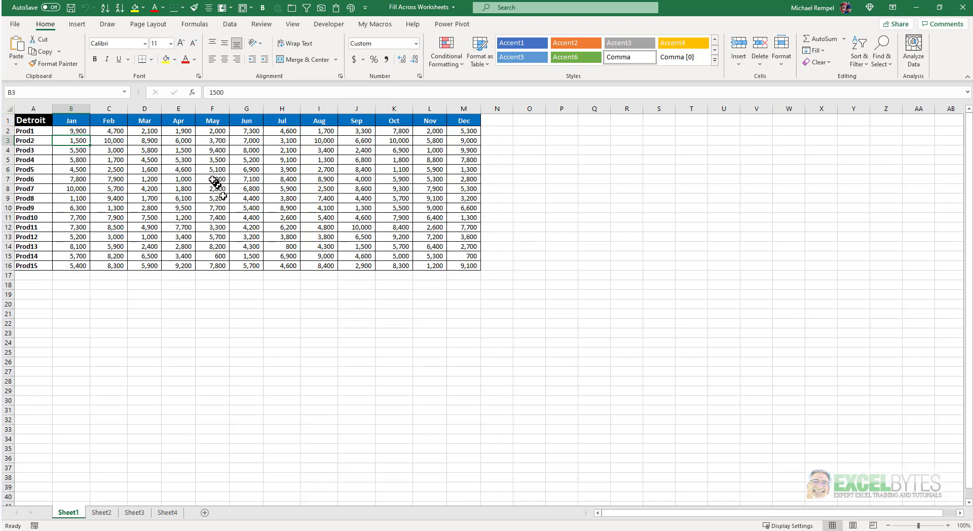
click(212, 179)
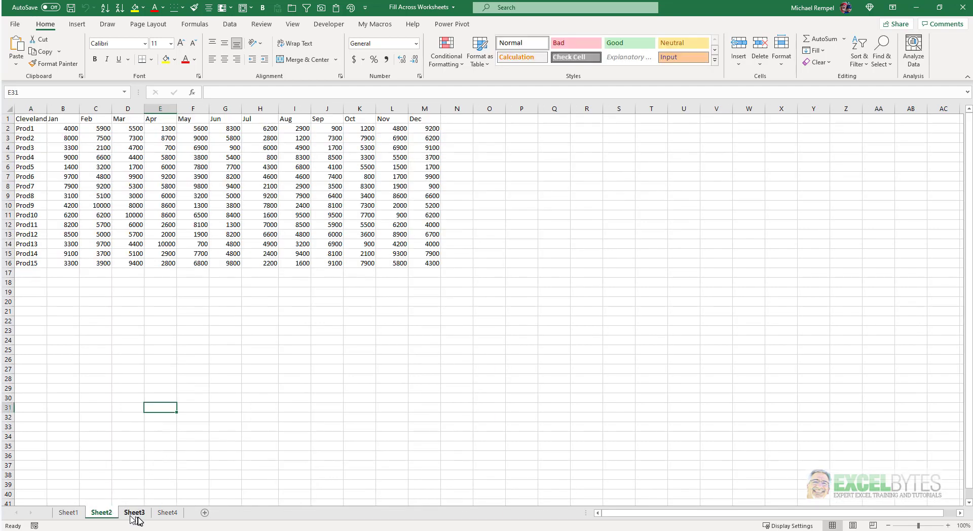
View the unformatted table on Sheet3, then return to Sheet1.
click(167, 512)
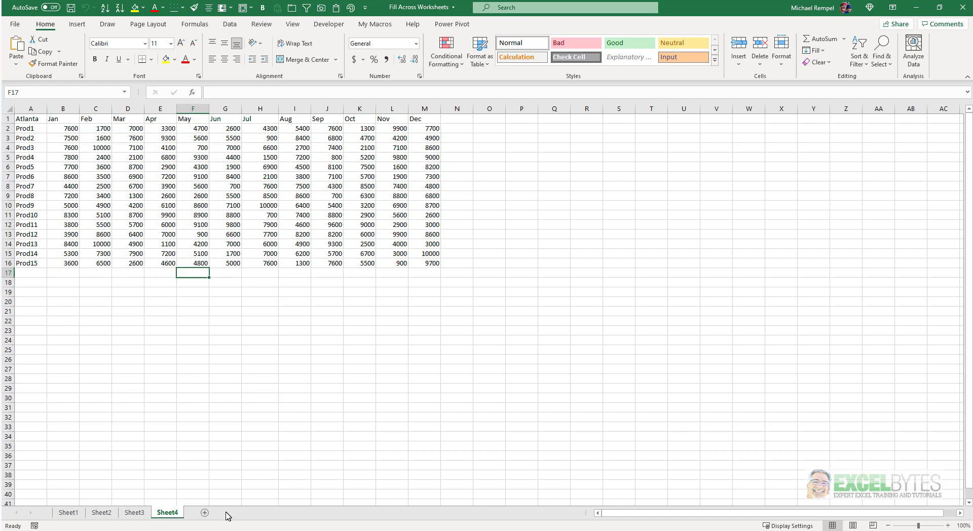
click(68, 513)
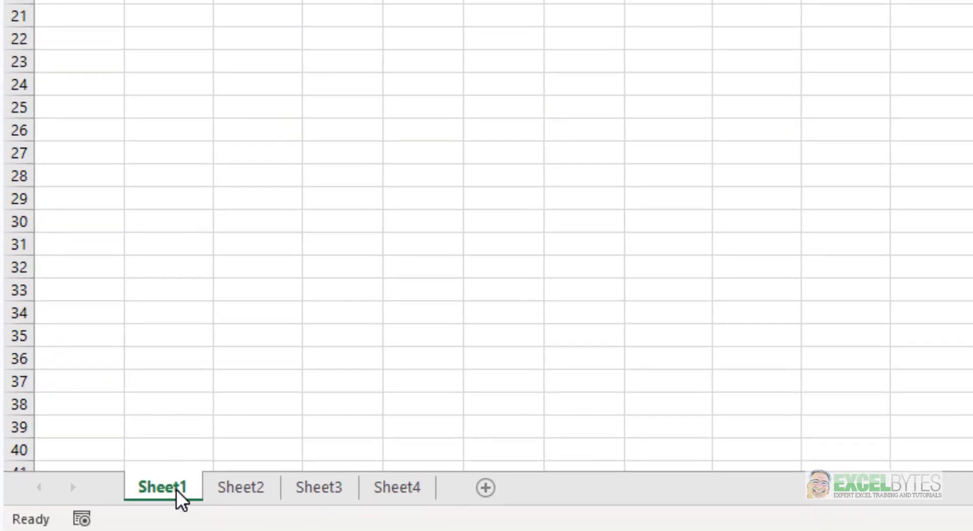
Shift-select the Sheet4 tab to group Sheet1 through Sheet4.
key(shift)
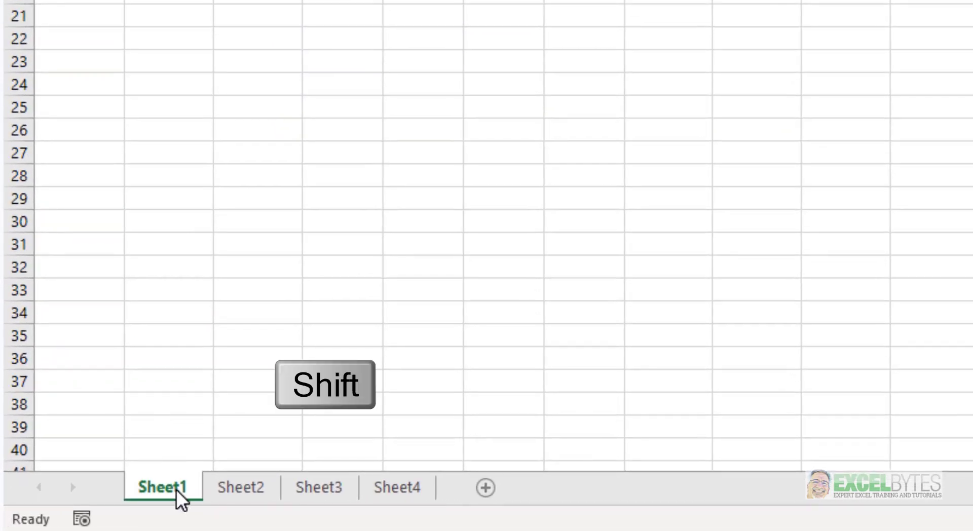
click(396, 488)
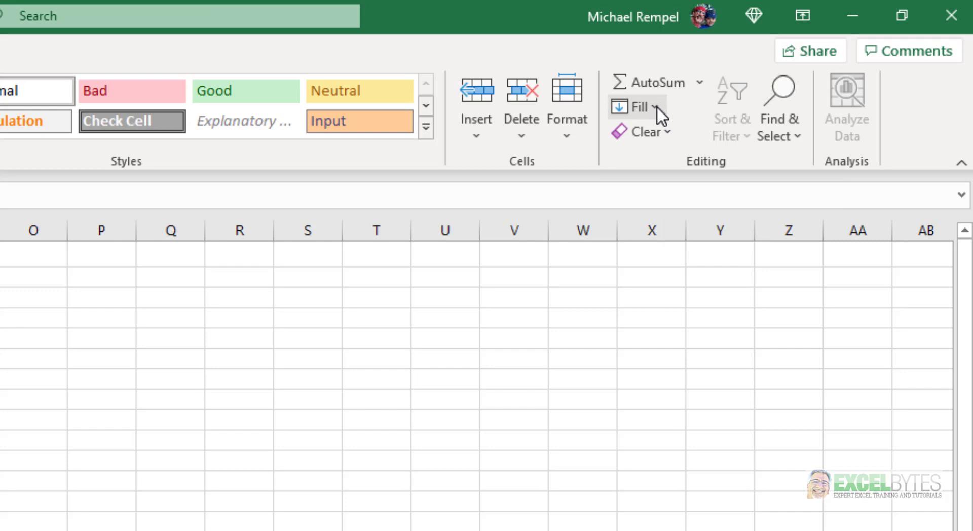
Fill the table range across the grouped worksheets with the Formats option only.
click(640, 106)
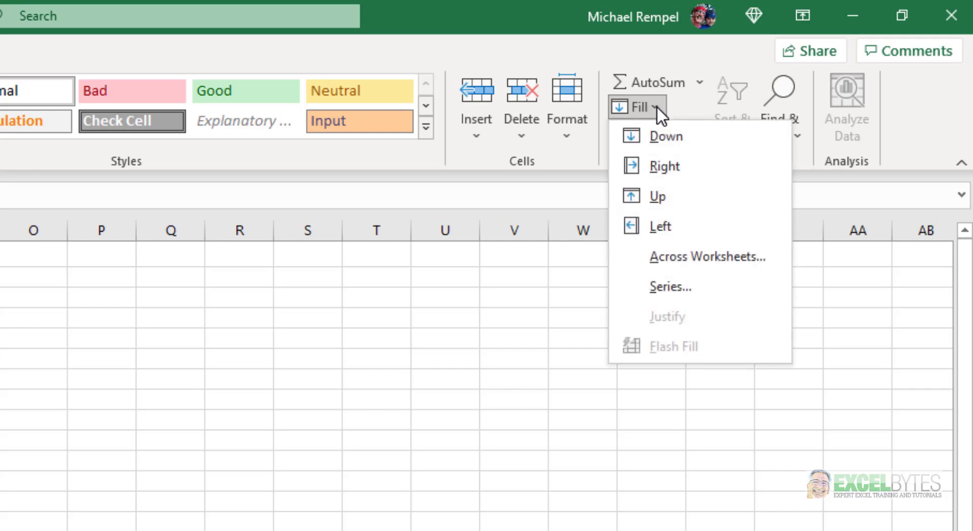
mouse_move(667, 262)
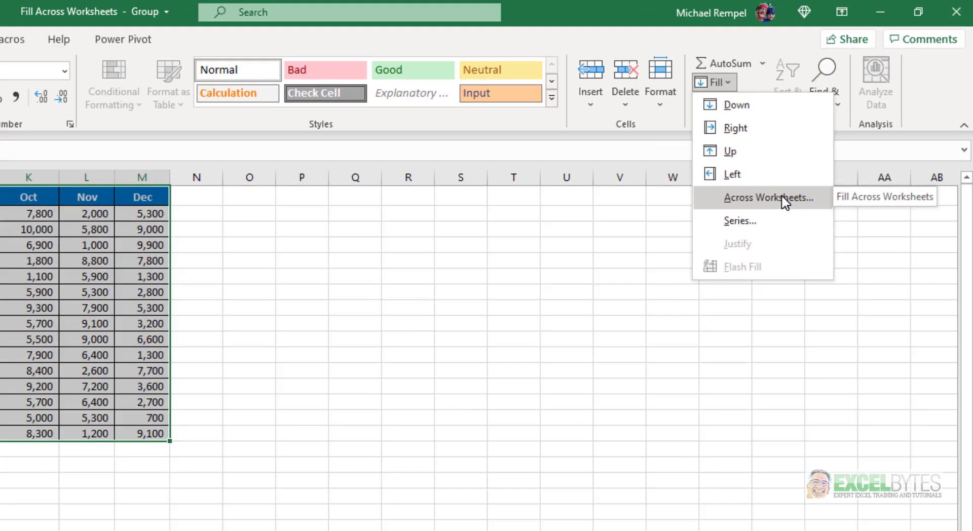
click(765, 198)
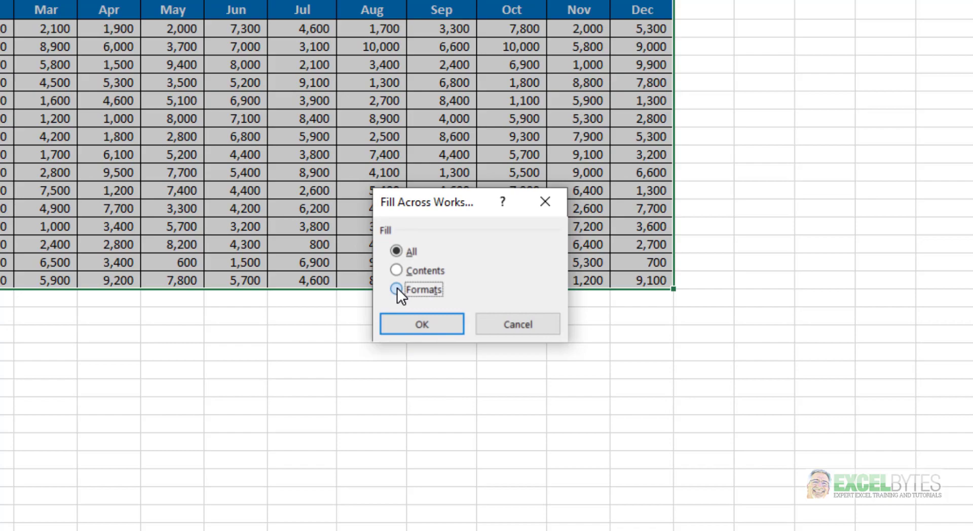
click(397, 289)
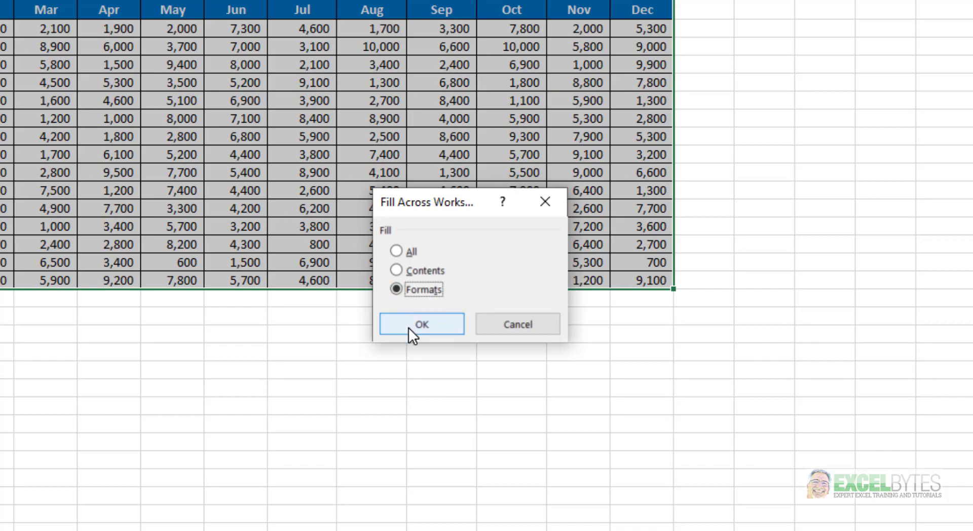
click(422, 324)
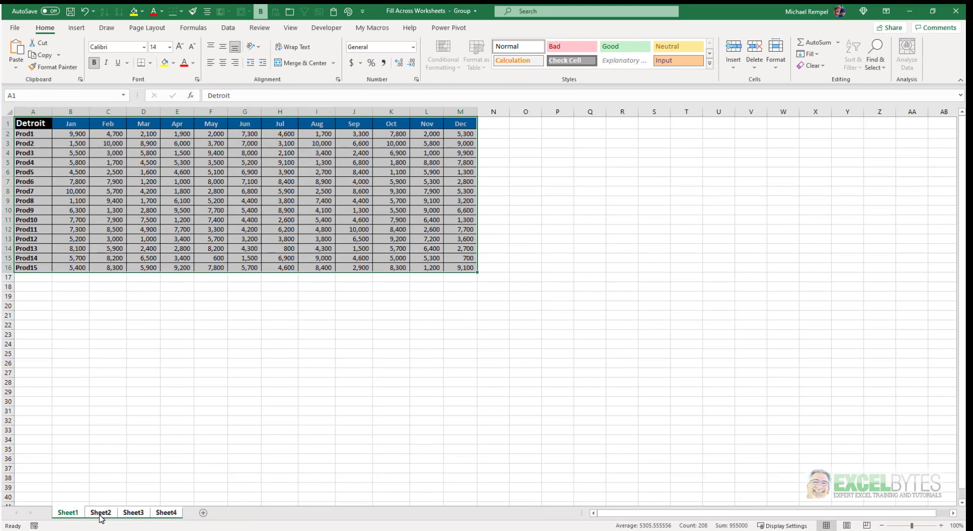
click(102, 512)
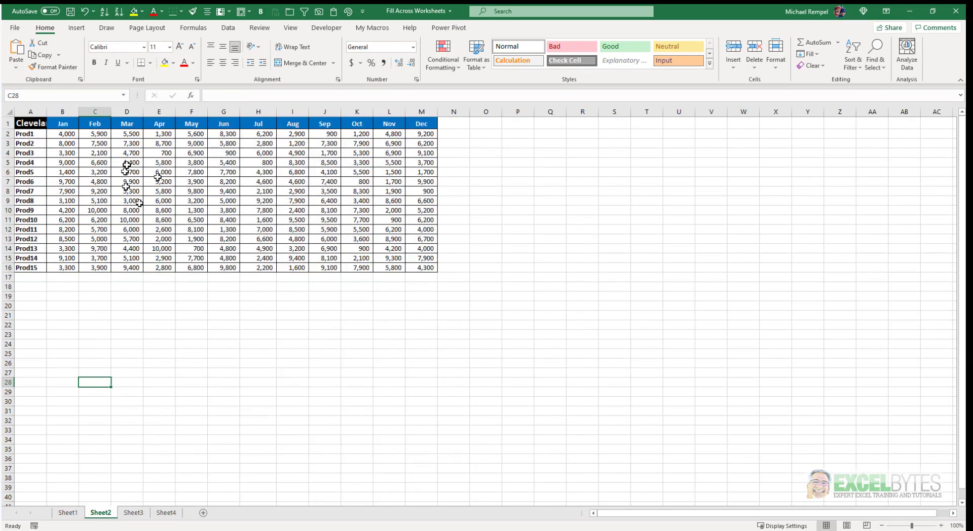
click(134, 513)
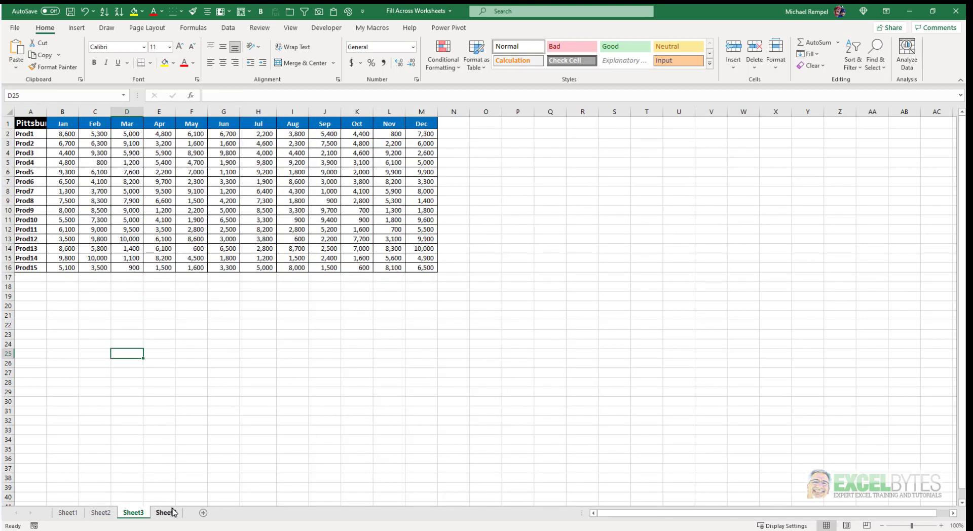
click(167, 512)
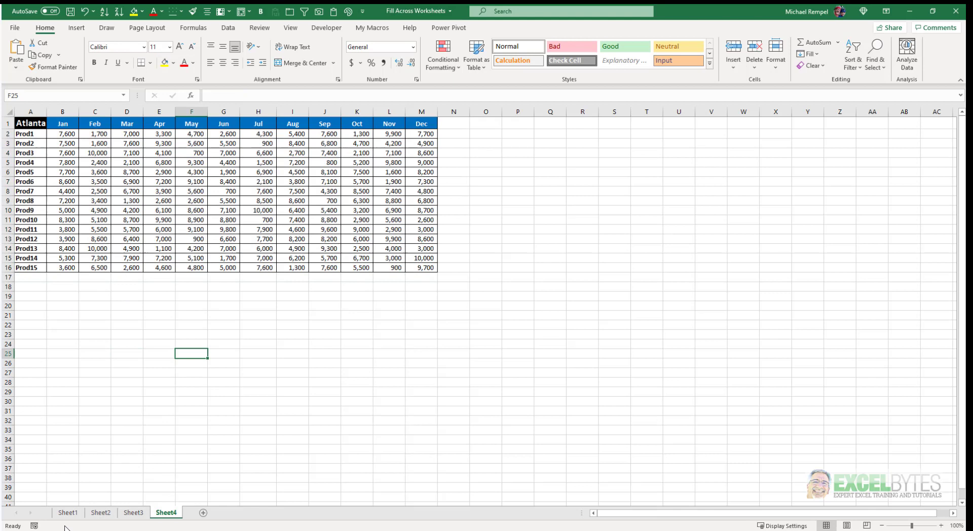
click(69, 513)
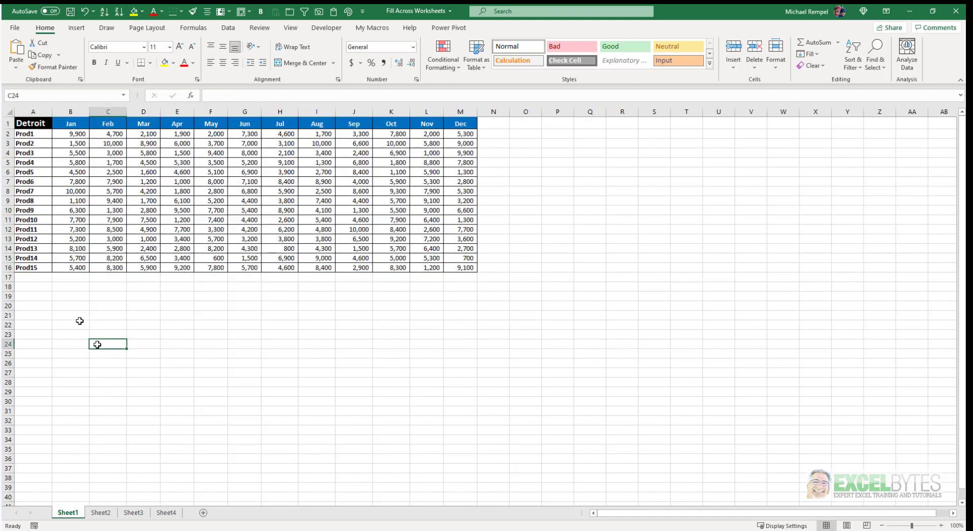
mouse_move(253, 286)
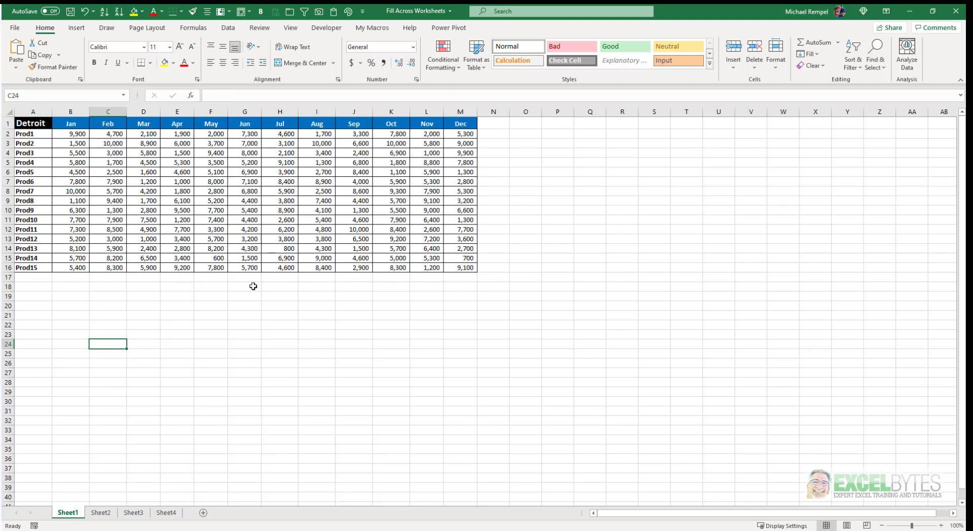
mouse_move(821, 45)
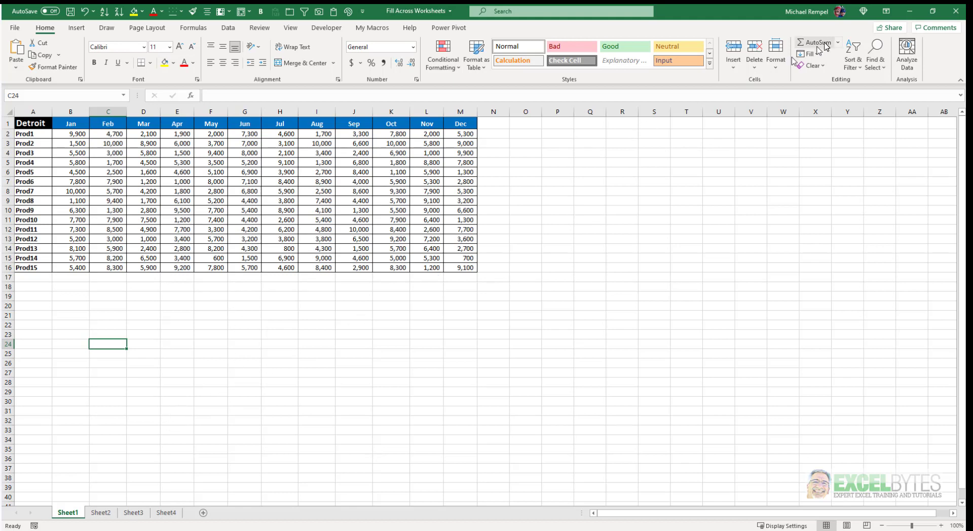
Review the Cleveland, Pittsburgh and Atlanta sheets, then return to Sheet1's Detroit table.
click(806, 54)
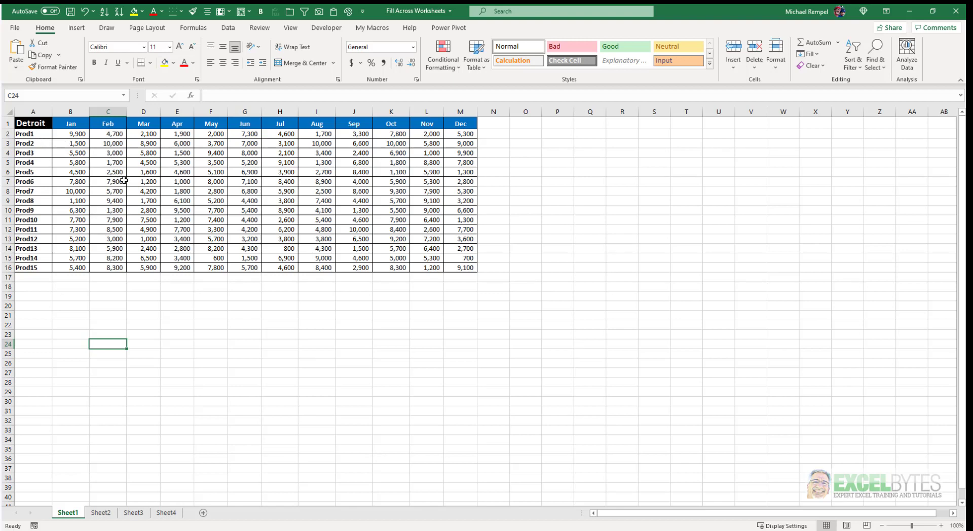
mouse_move(129, 188)
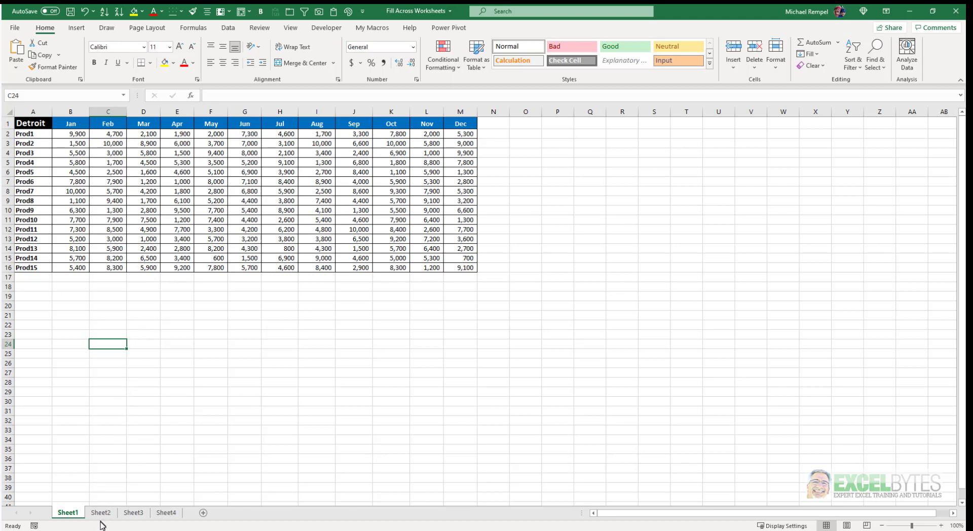
click(101, 513)
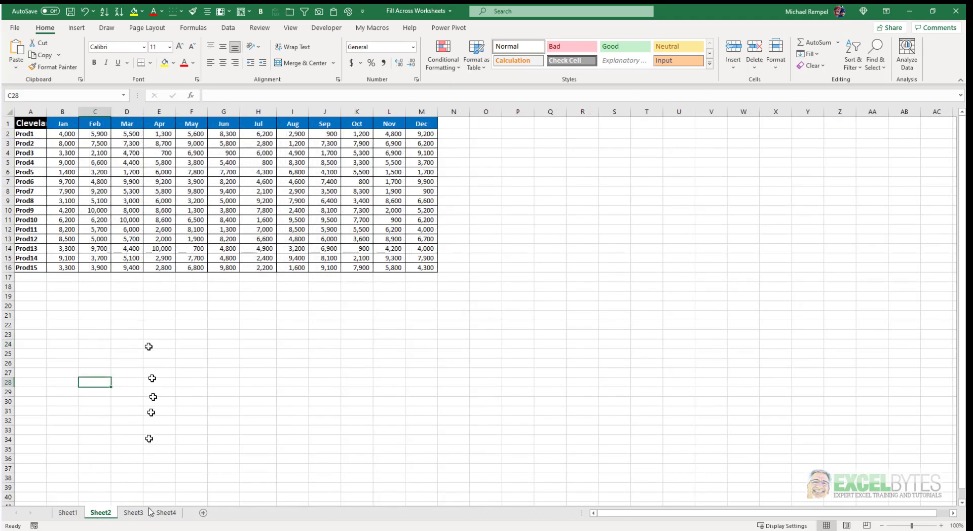
click(133, 513)
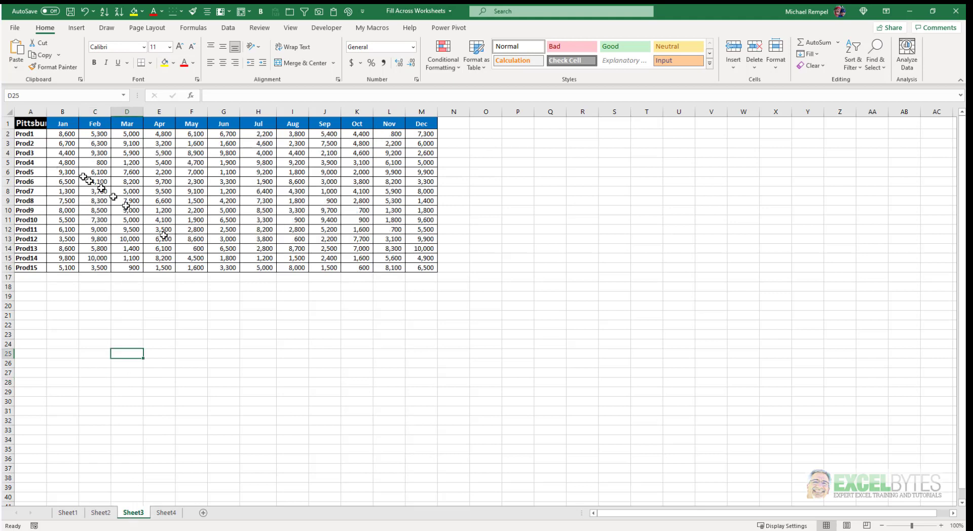
click(165, 513)
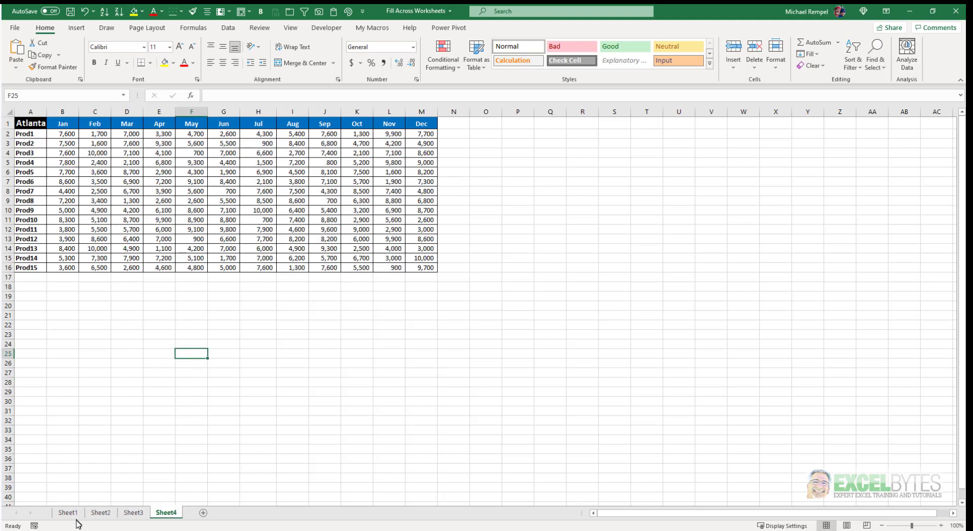
click(68, 513)
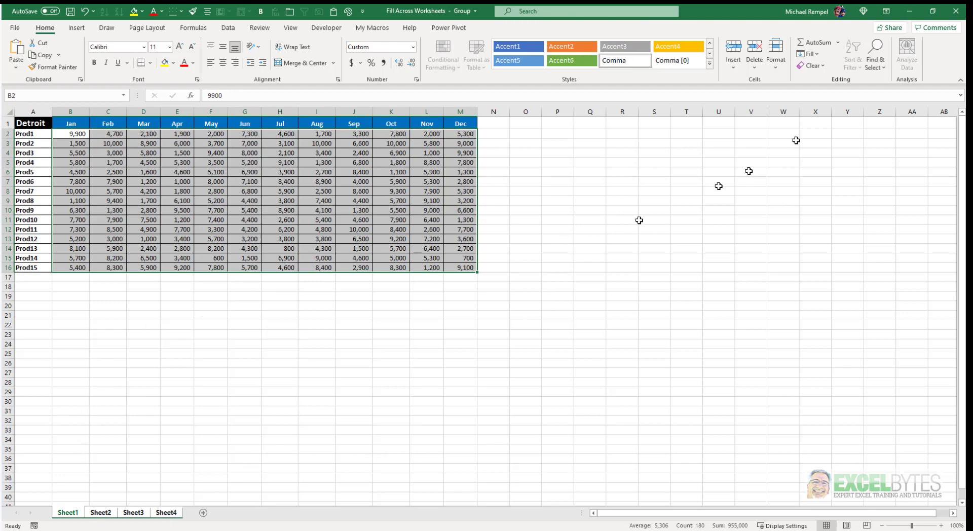
Fill the Detroit figures across the grouped worksheets with the Contents option only.
click(814, 54)
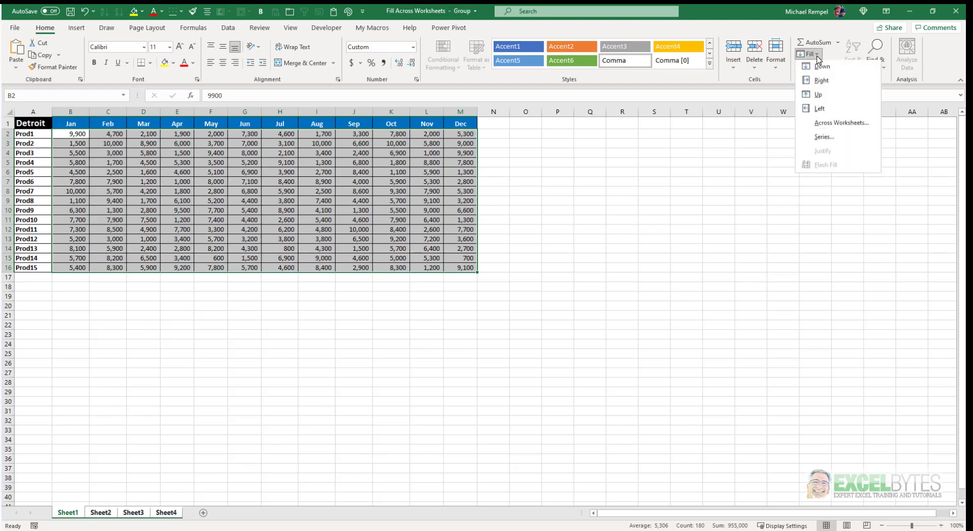
click(841, 122)
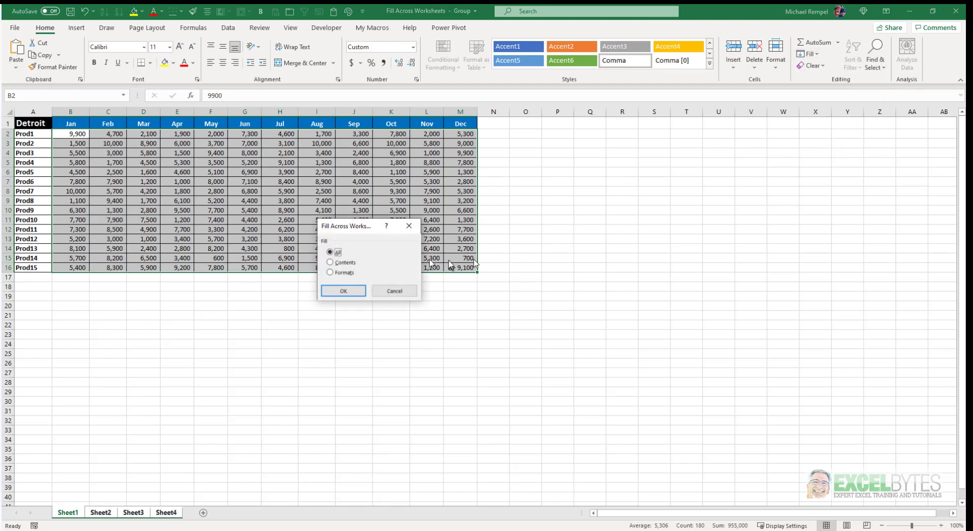
click(330, 262)
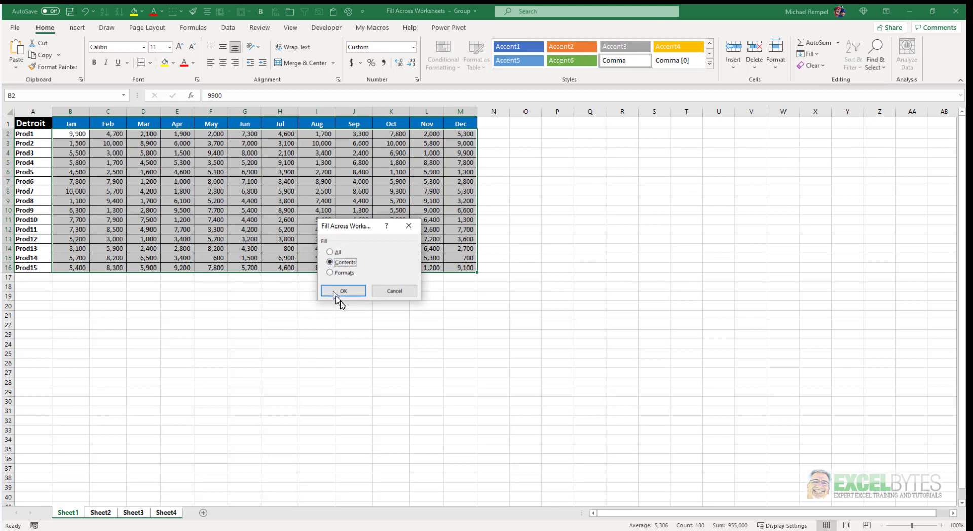
click(343, 291)
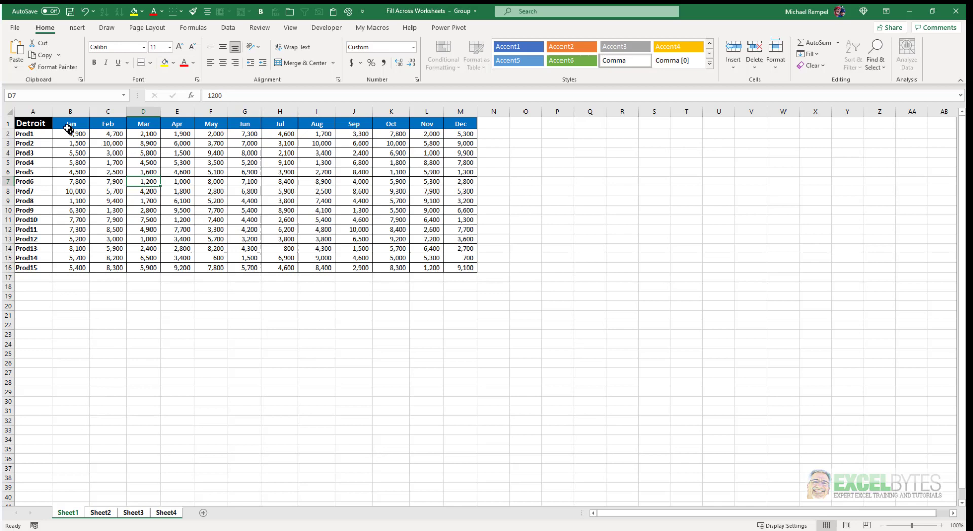
mouse_move(458, 268)
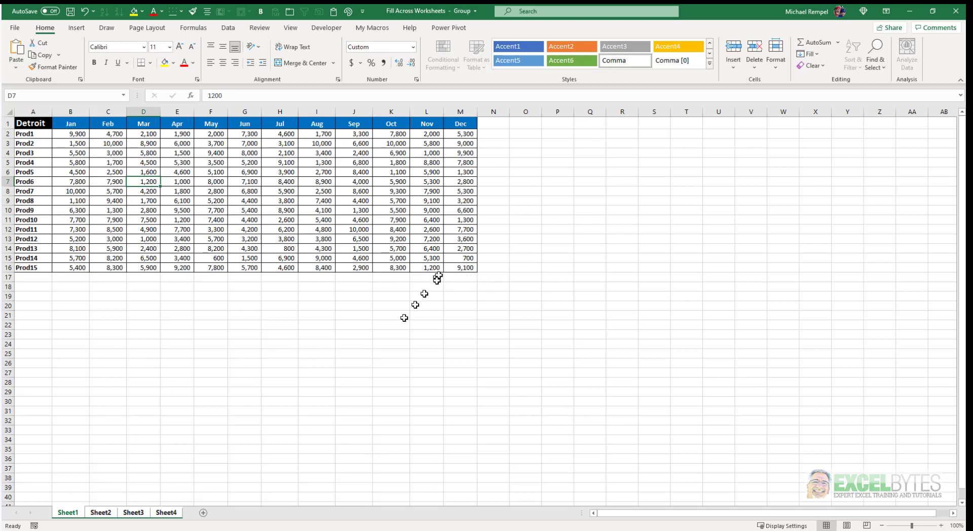
Check the filled Detroit figures on Sheet2, Sheet3 and Sheet4.
click(101, 513)
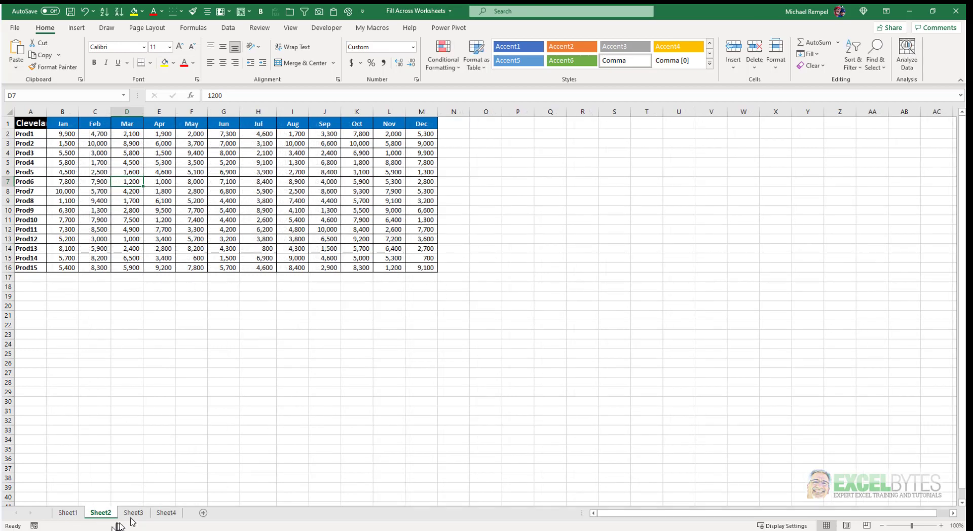
click(133, 513)
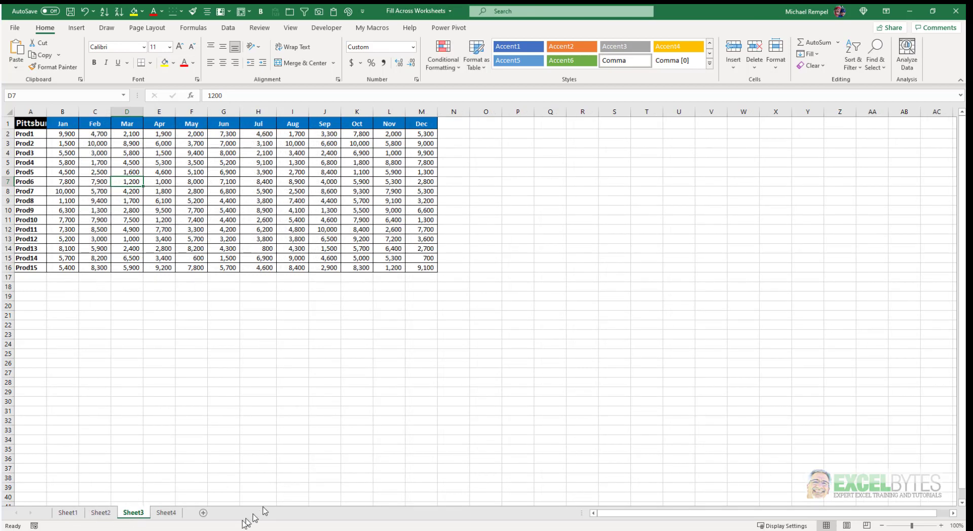
click(166, 513)
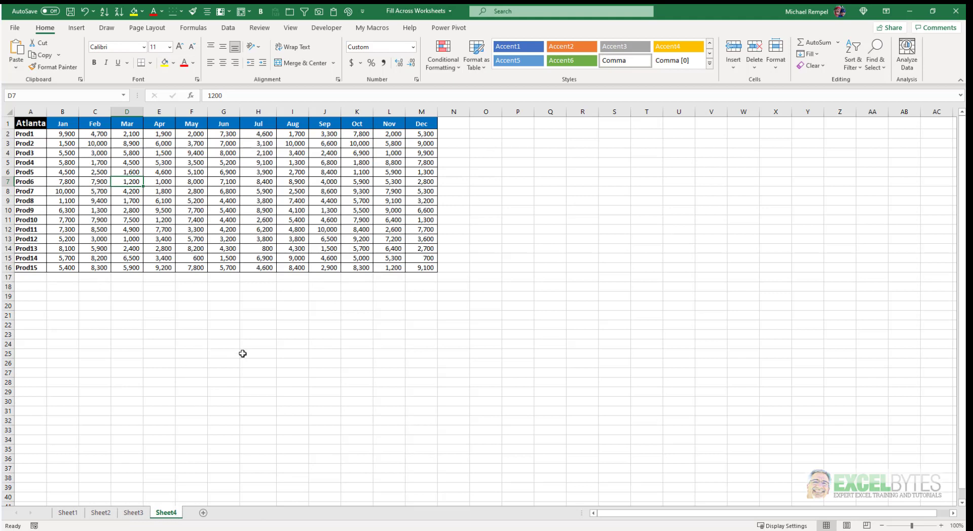